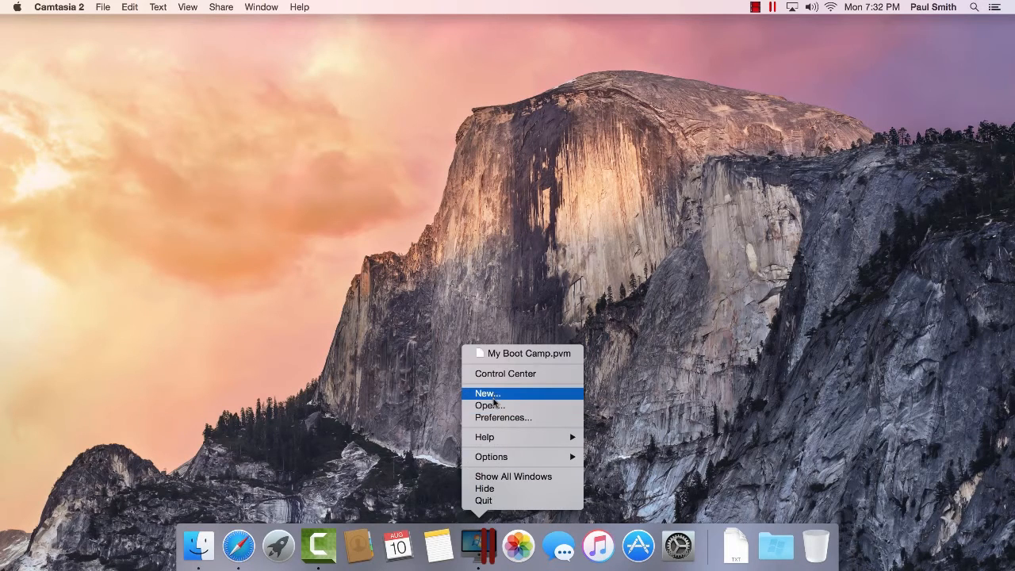
# Launch the Parallels Wizard with New… from the Parallels Desktop Dock icon
pyautogui.click(487, 393)
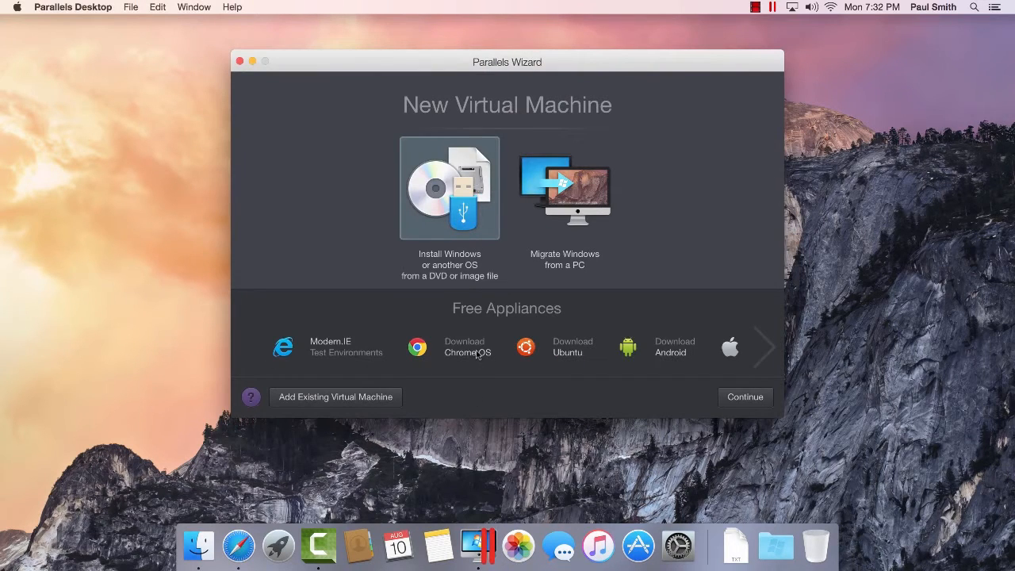
pyautogui.moveTo(484, 276)
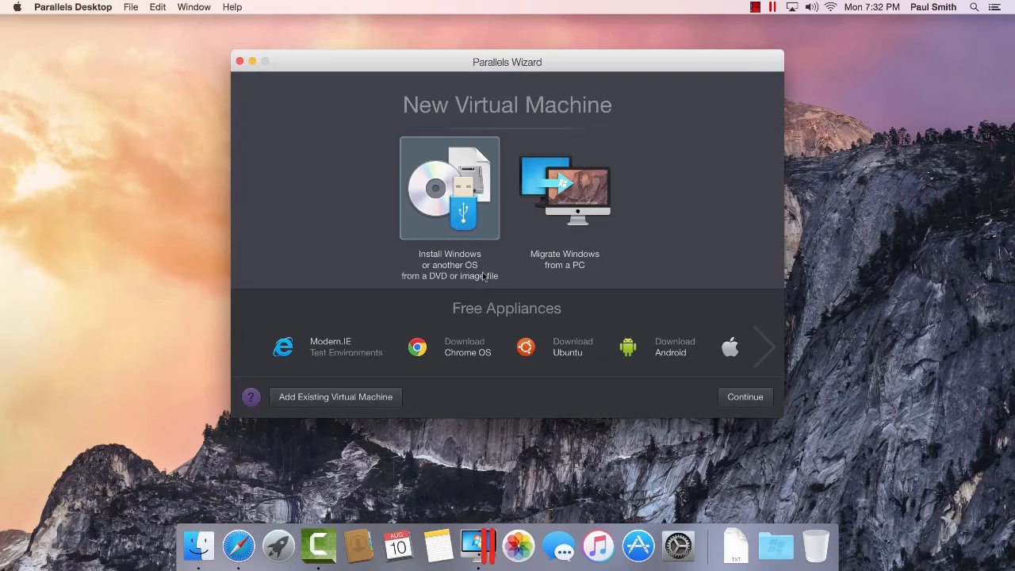
pyautogui.moveTo(486, 293)
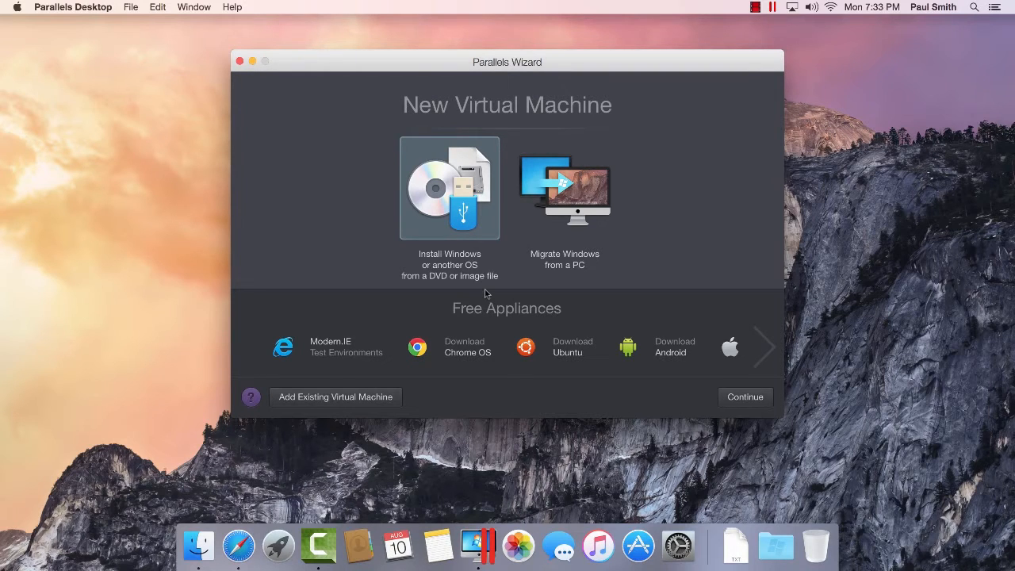
pyautogui.moveTo(453, 213)
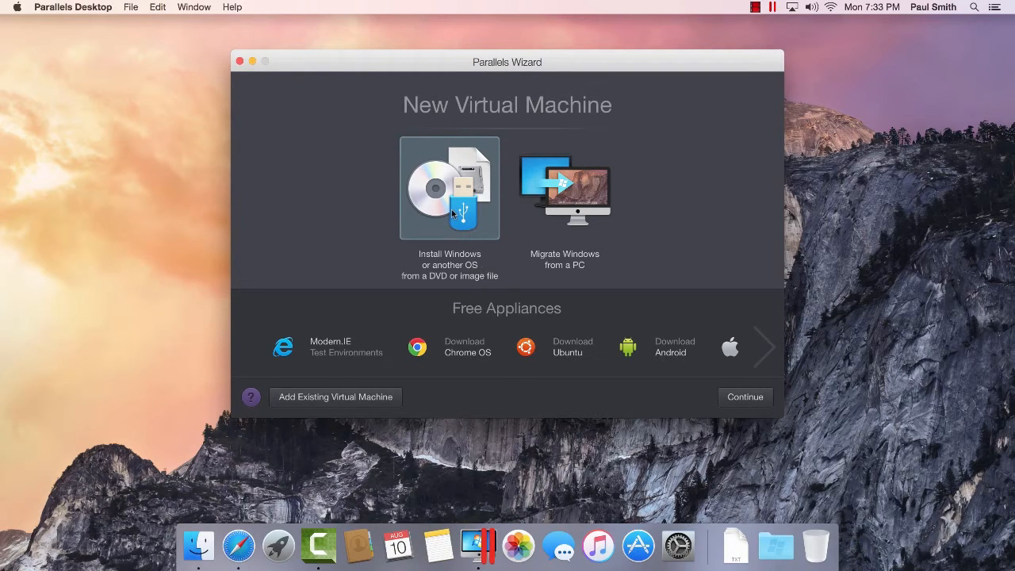
# Keep 'Install Windows or another OS from a DVD or image file' selected and continue
pyautogui.click(450, 189)
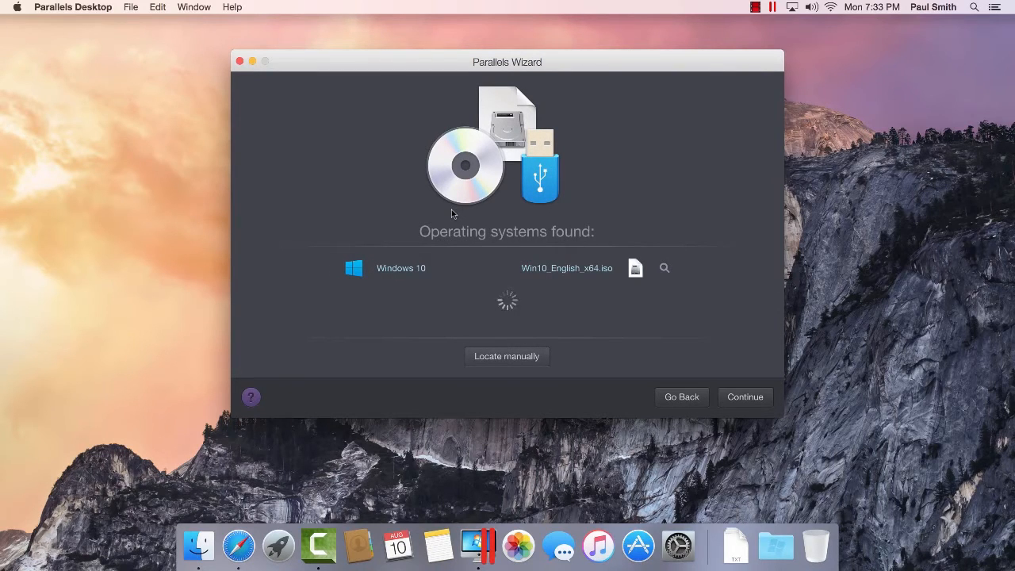
pyautogui.moveTo(567, 293)
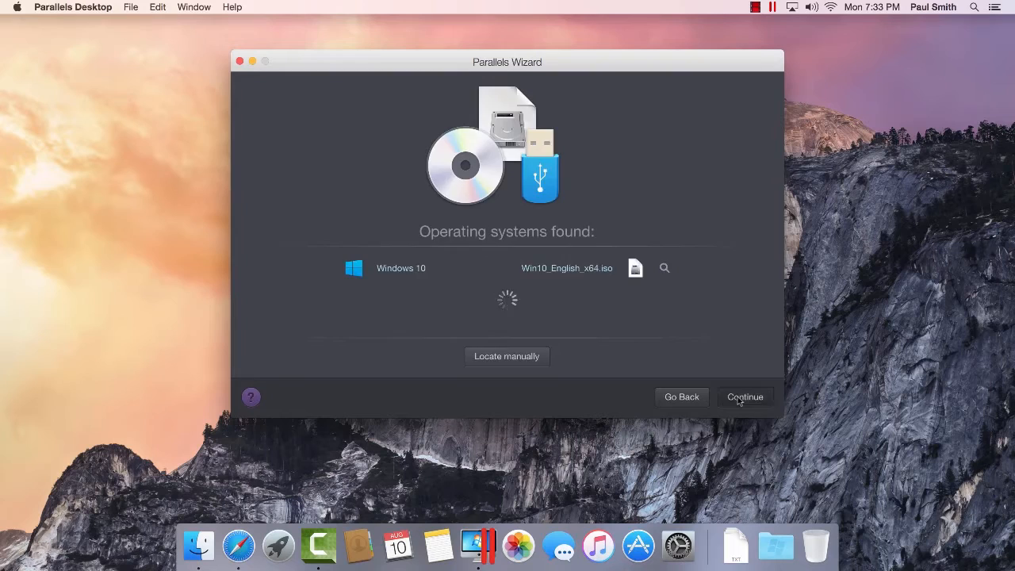
# Accept the detected Windows 10 image and paste the product key for express installation
pyautogui.click(744, 397)
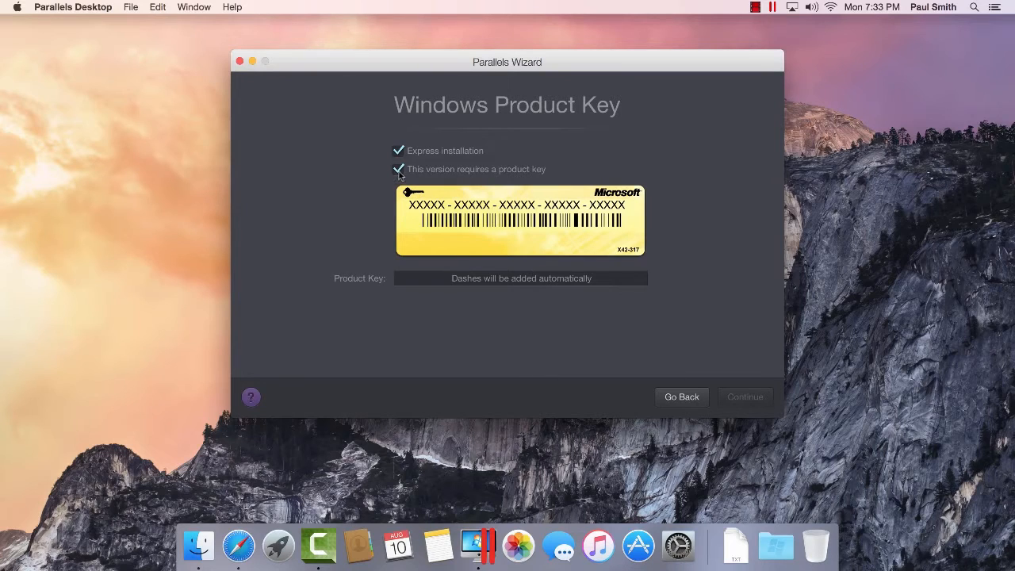
pyautogui.rightClick(520, 278)
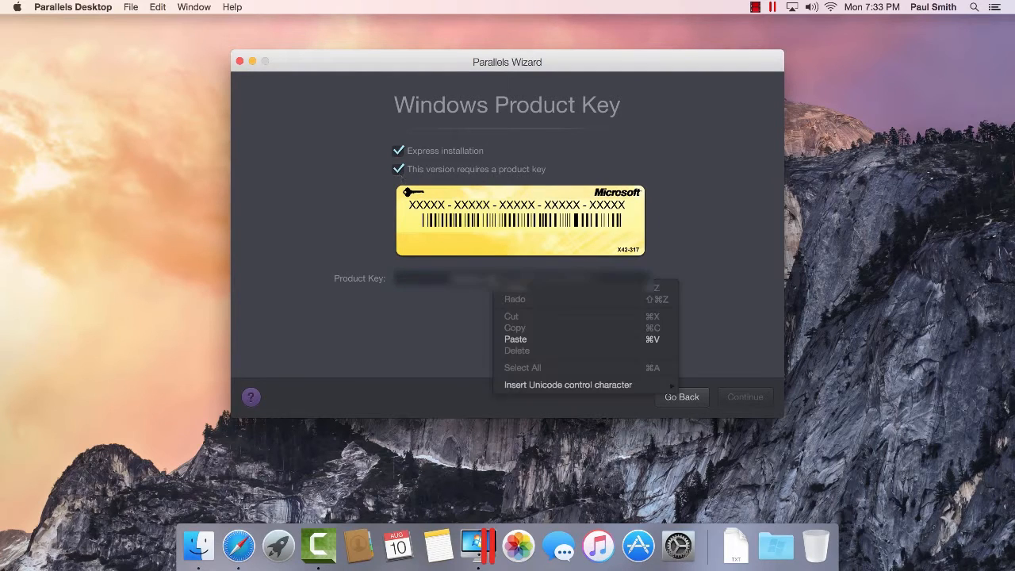
pyautogui.click(515, 339)
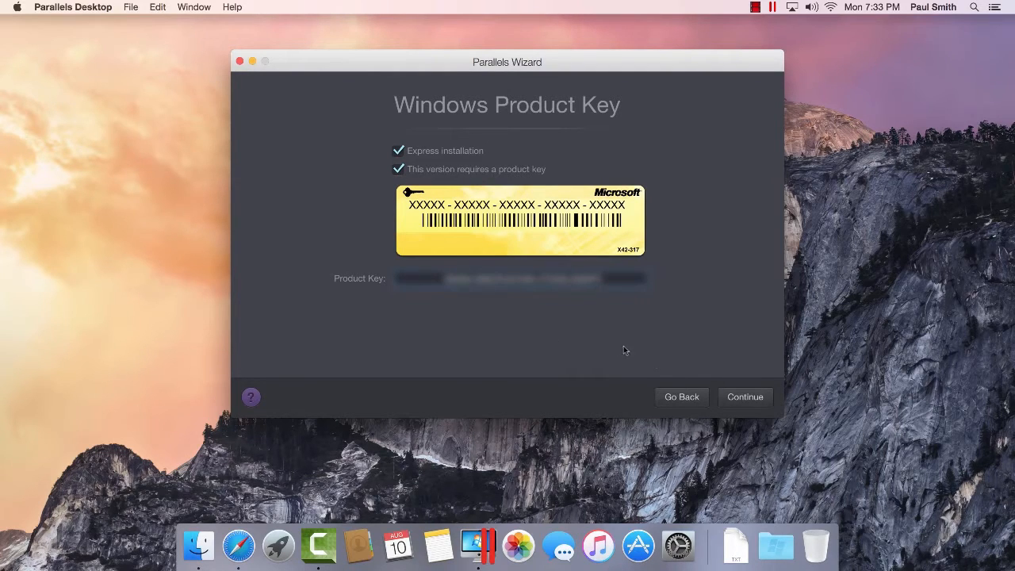
# Continue past the Windows Product Key page to the usage step
pyautogui.click(744, 397)
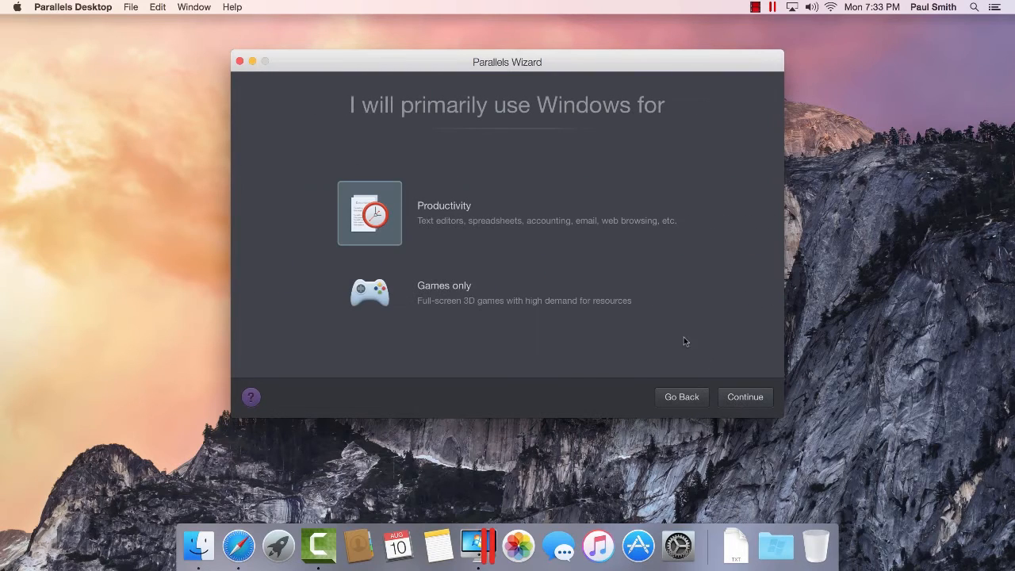
pyautogui.moveTo(675, 345)
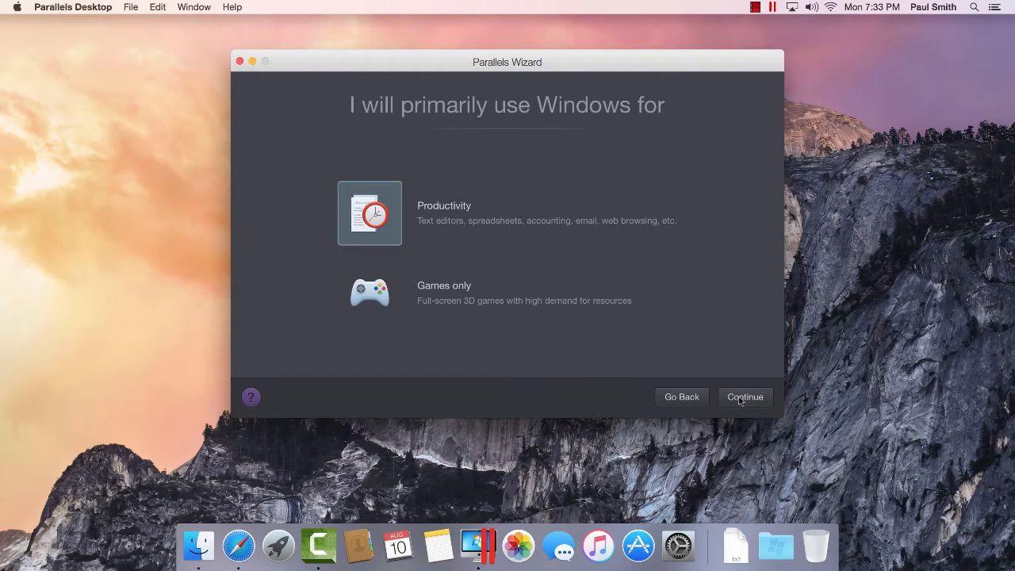
# Confirm Productivity as the main use and continue to Name and Location
pyautogui.click(744, 396)
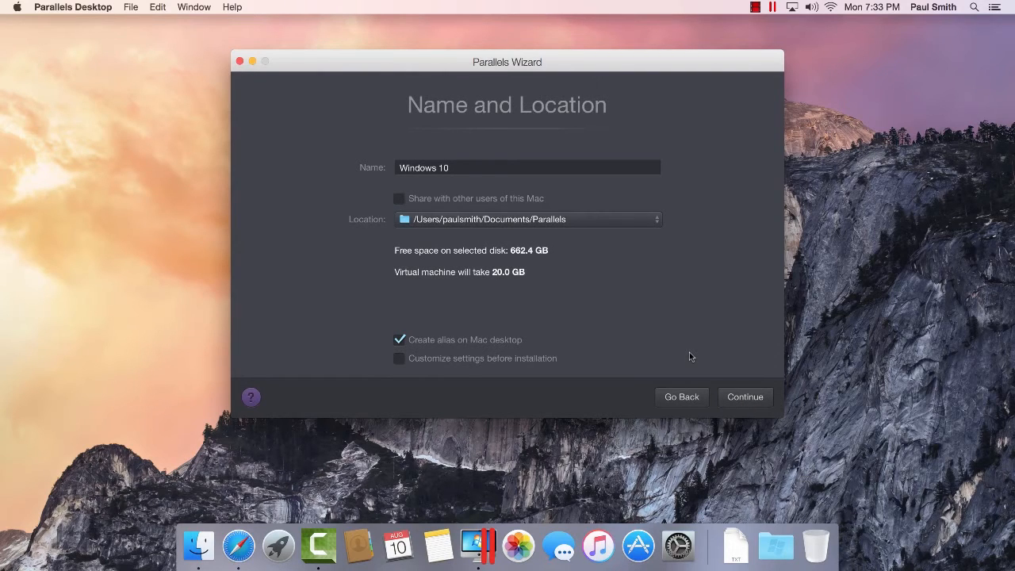
pyautogui.moveTo(553, 365)
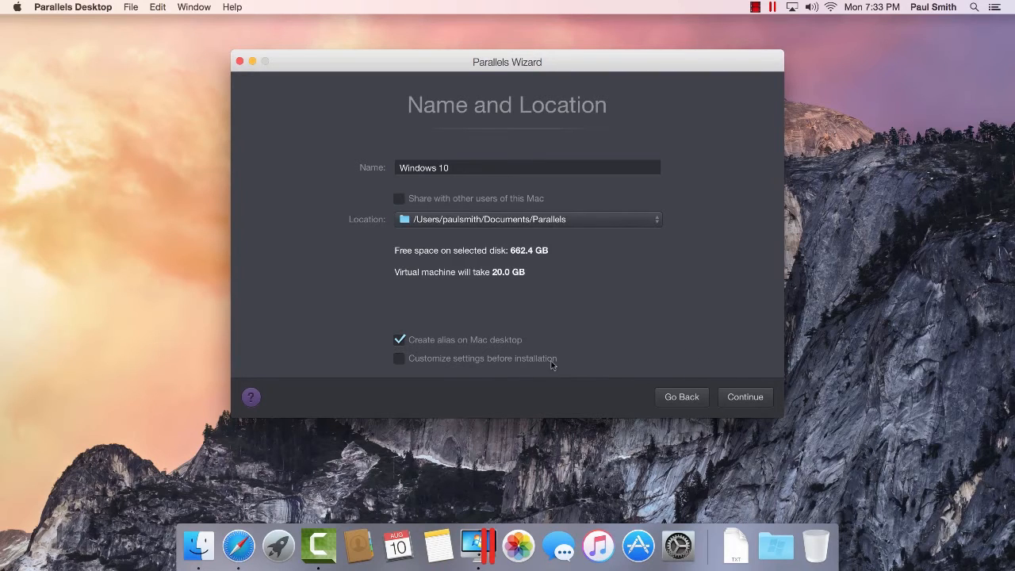
pyautogui.moveTo(735, 403)
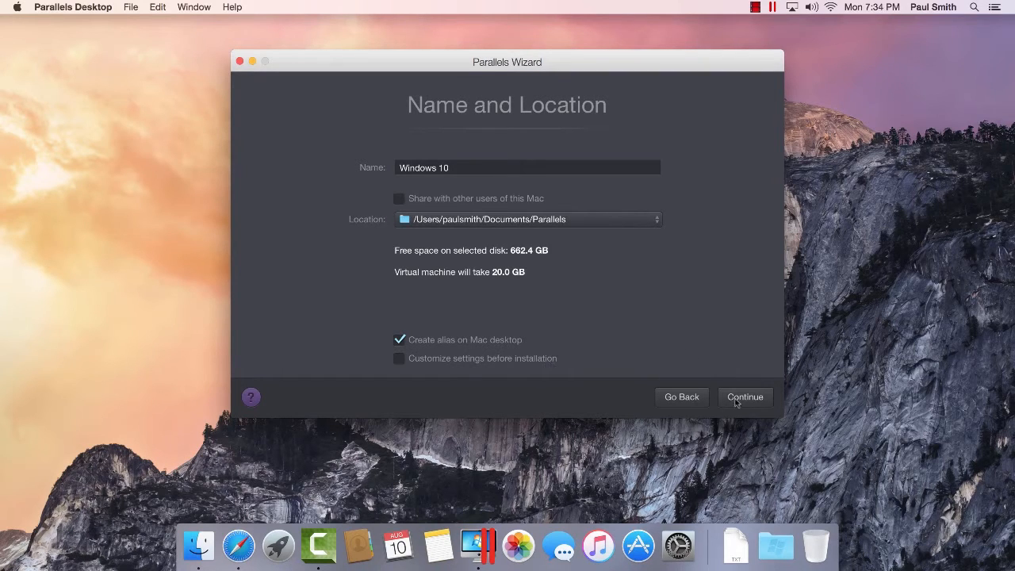
# Accept the name 'Windows 10' and default location, starting virtual machine creation
pyautogui.click(745, 396)
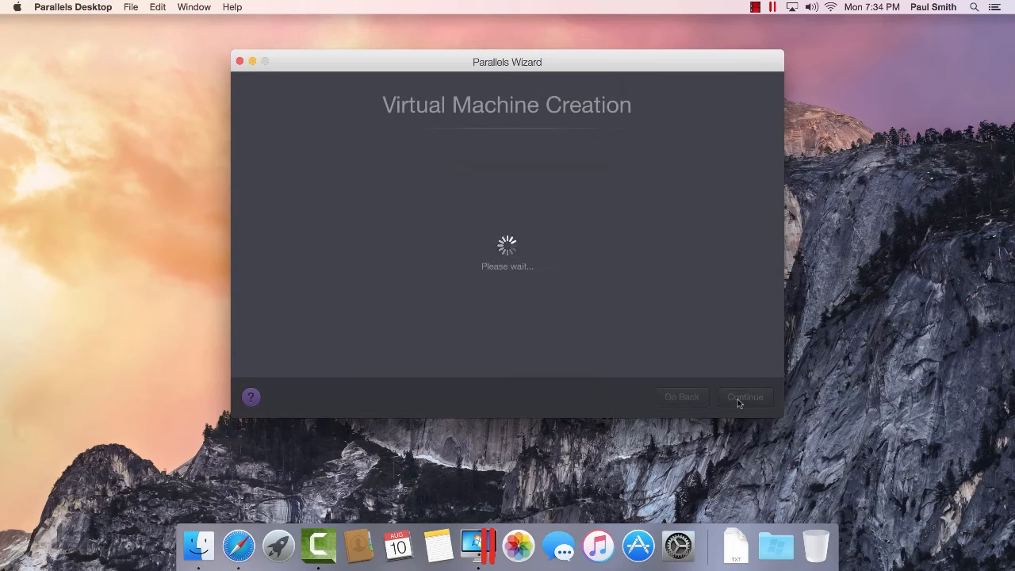
pyautogui.moveTo(729, 377)
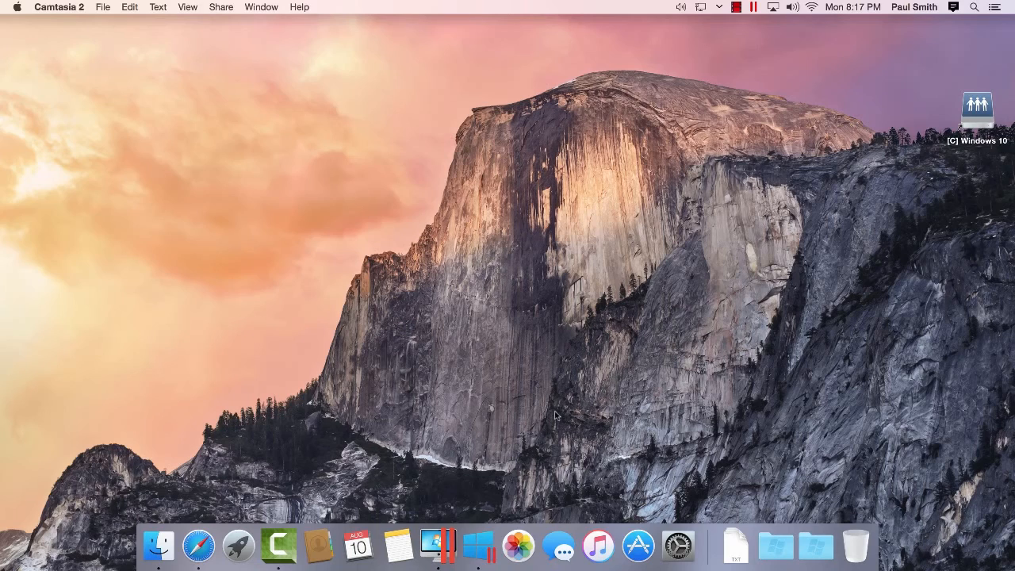
# Open and close the Windows Start menu, then show Parallels view options confirming Coherence
pyautogui.click(476, 546)
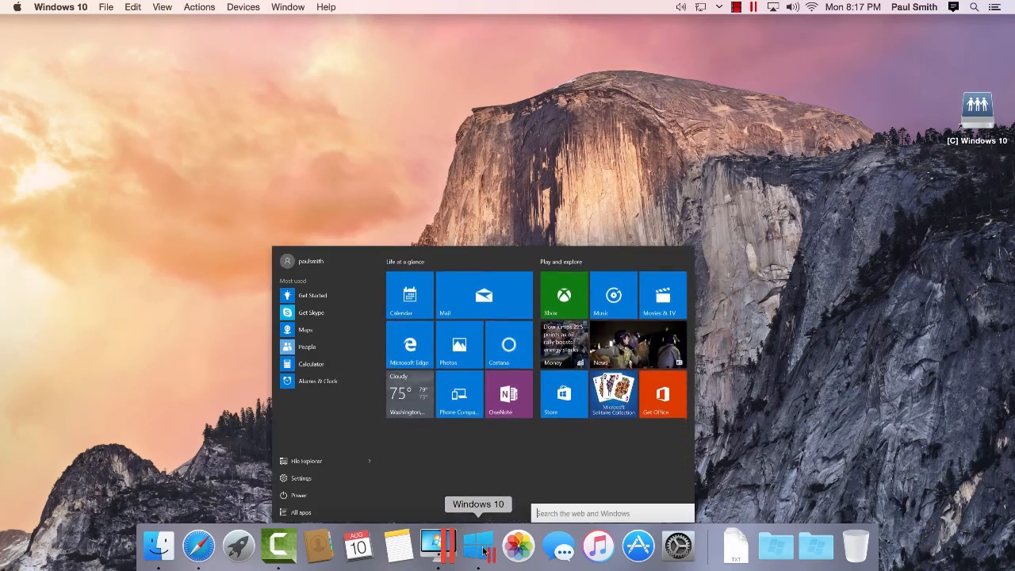
pyautogui.click(478, 546)
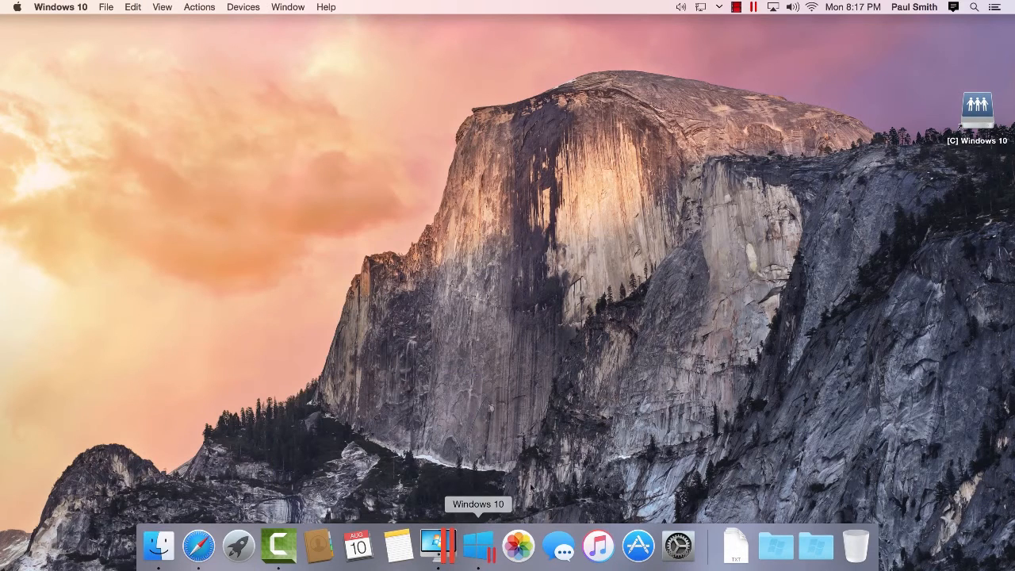
pyautogui.click(752, 7)
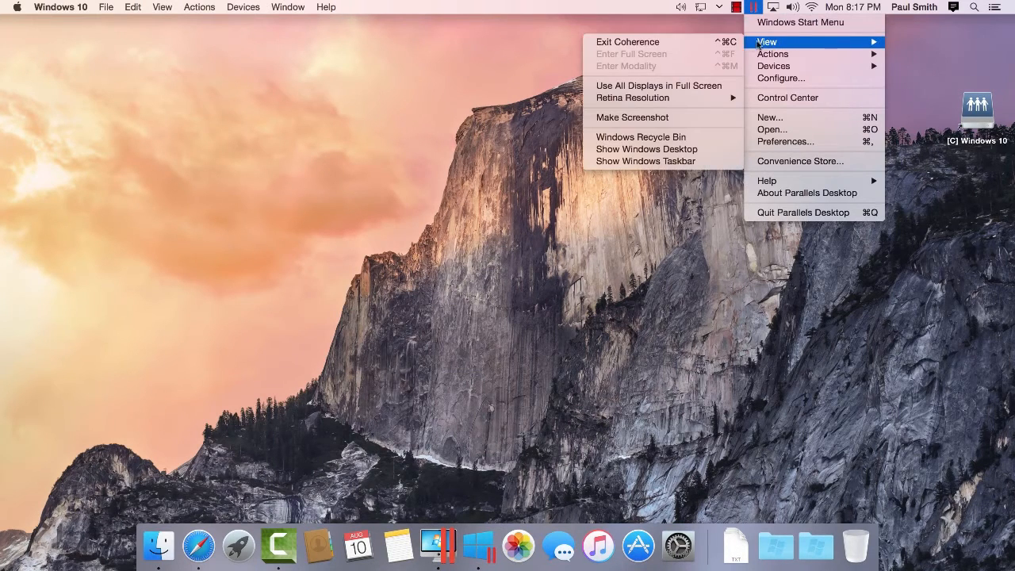